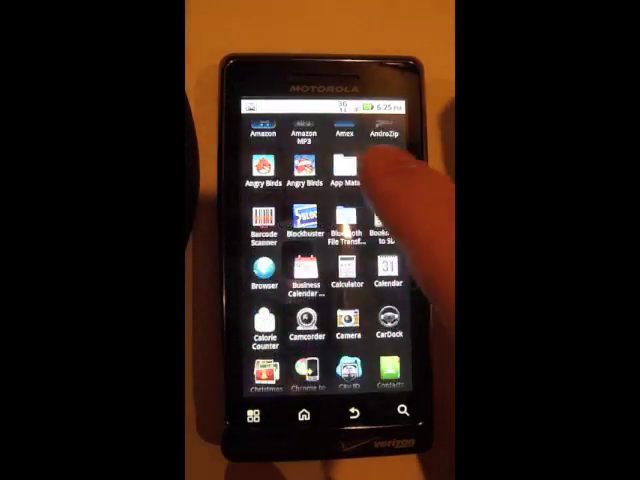
{"action": "scroll", "scroll_direction": "down", "scroll_amount": 3}
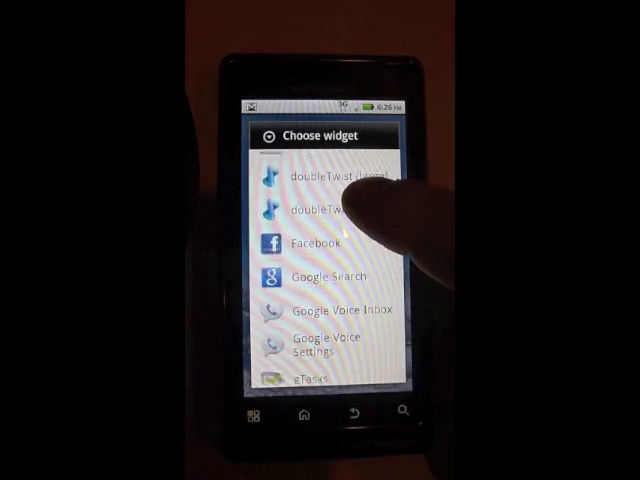
{"action": "scroll", "scroll_direction": "down", "scroll_amount": 3}
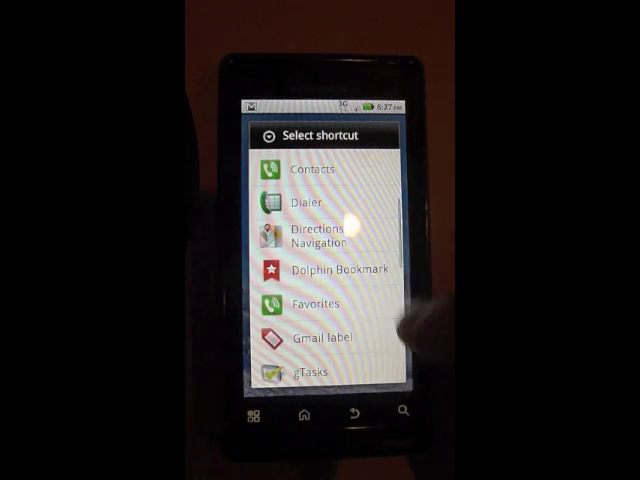
{"action": "scroll", "scroll_direction": "down", "scroll_amount": 3}
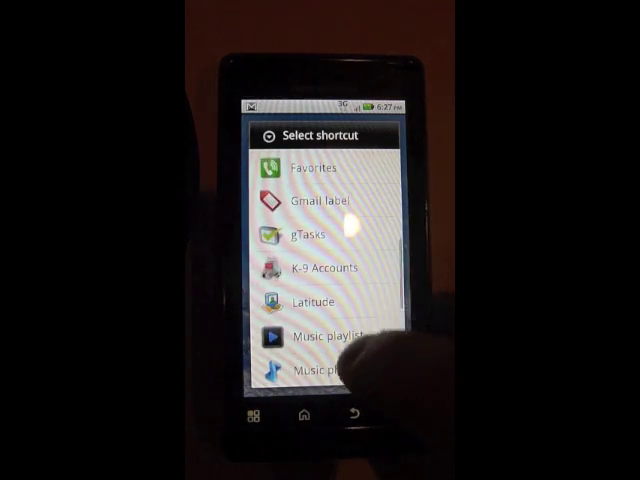